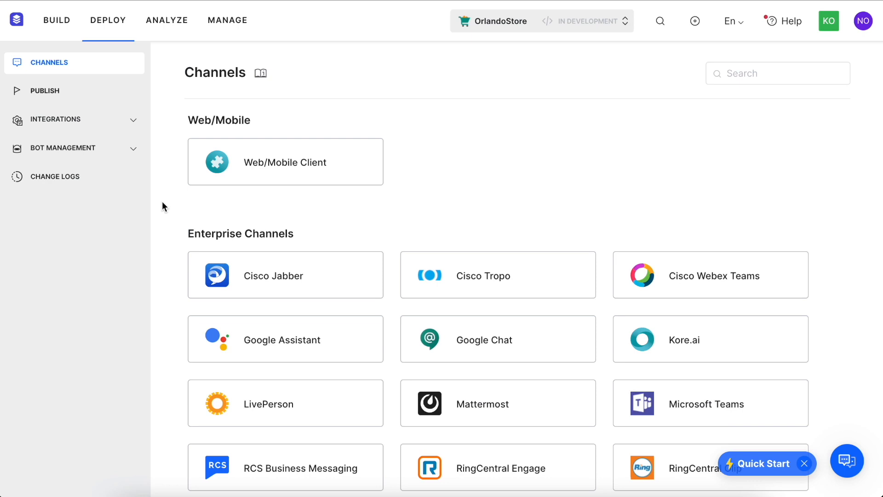
# - Browse the available channels and read the Facebook Messenger setup instructions, then close them
pyautogui.scroll(-3)
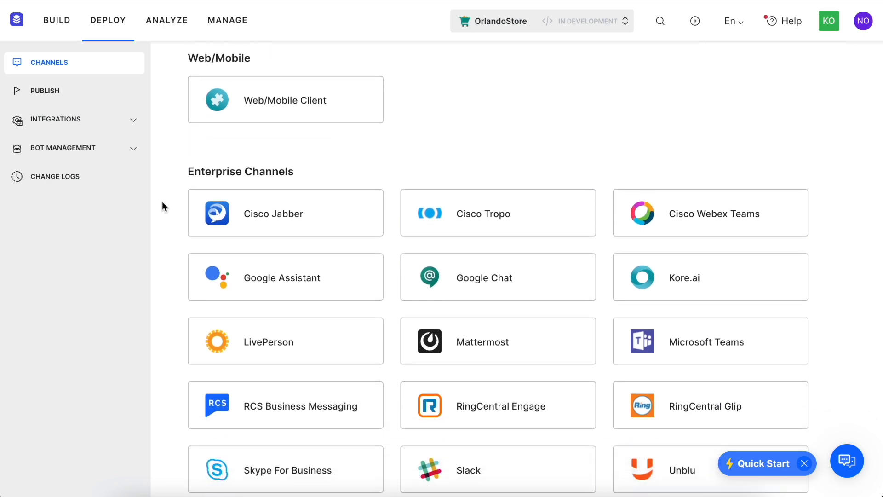
pyautogui.scroll(-3)
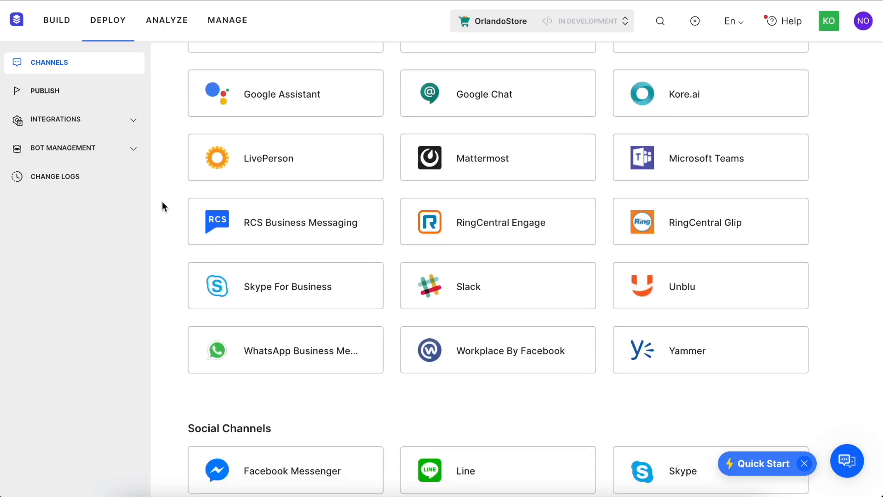
pyautogui.scroll(-3)
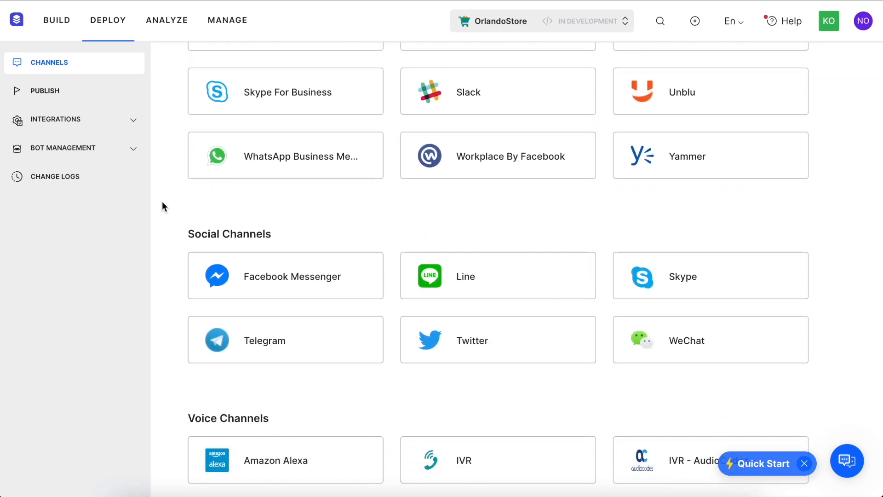
pyautogui.scroll(-3)
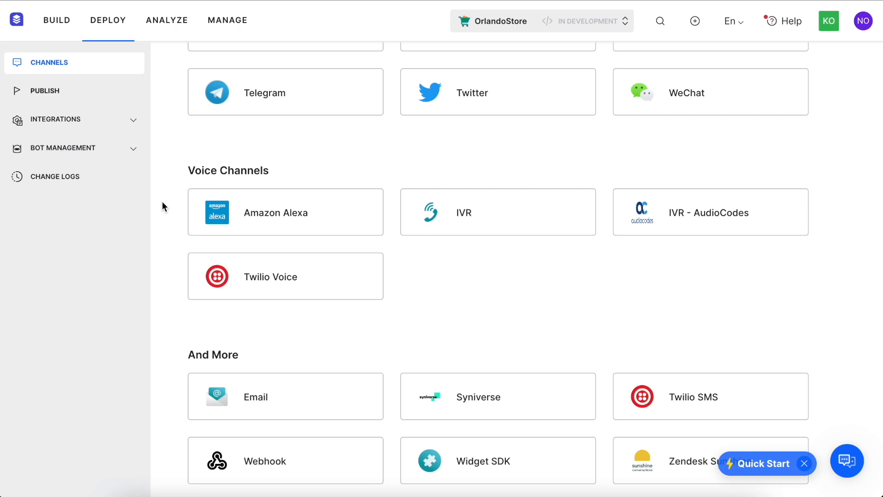
pyautogui.scroll(3)
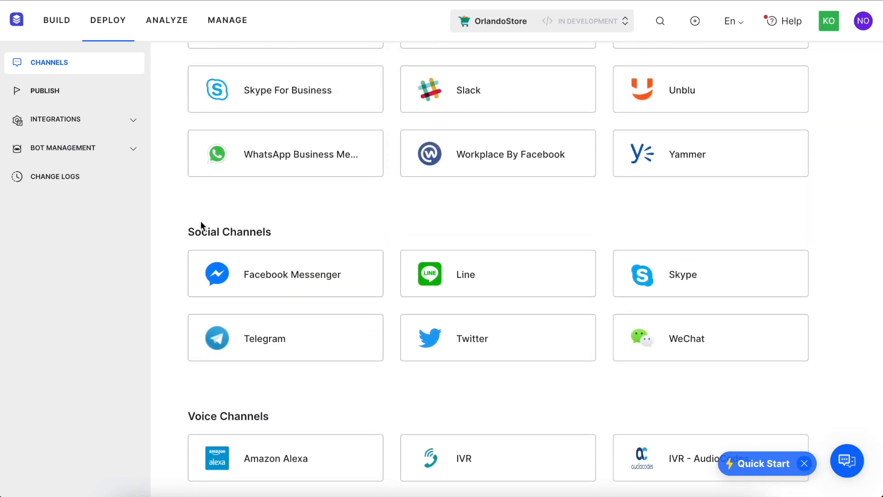
pyautogui.click(286, 273)
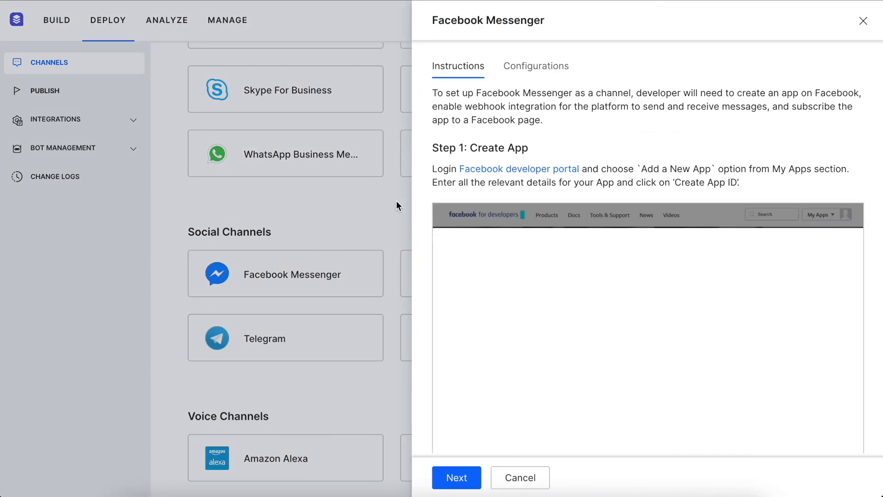
pyautogui.scroll(-3)
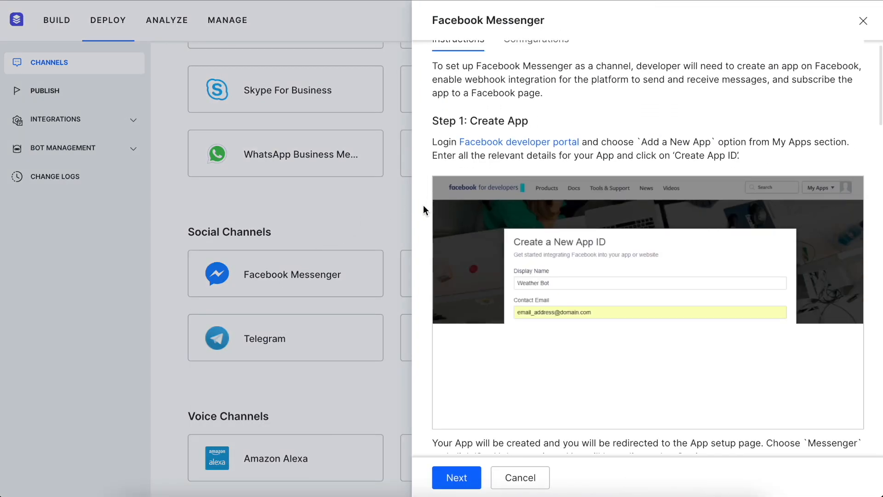
pyautogui.scroll(-3)
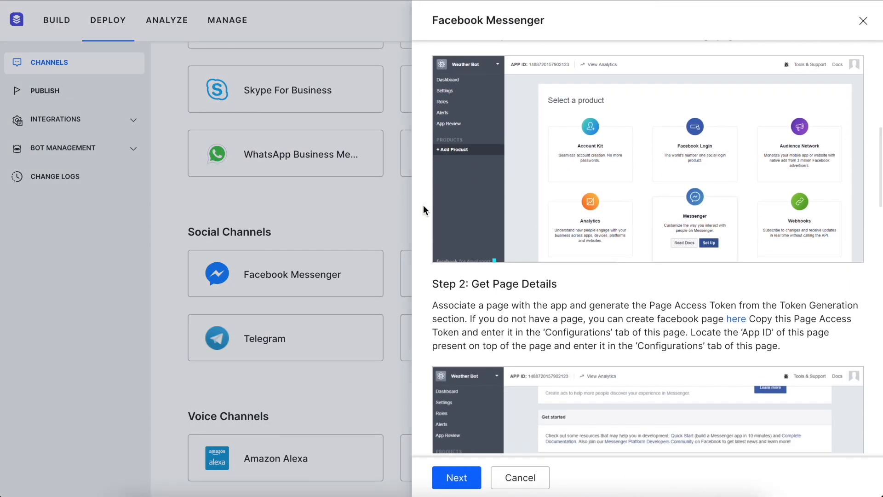
pyautogui.scroll(-3)
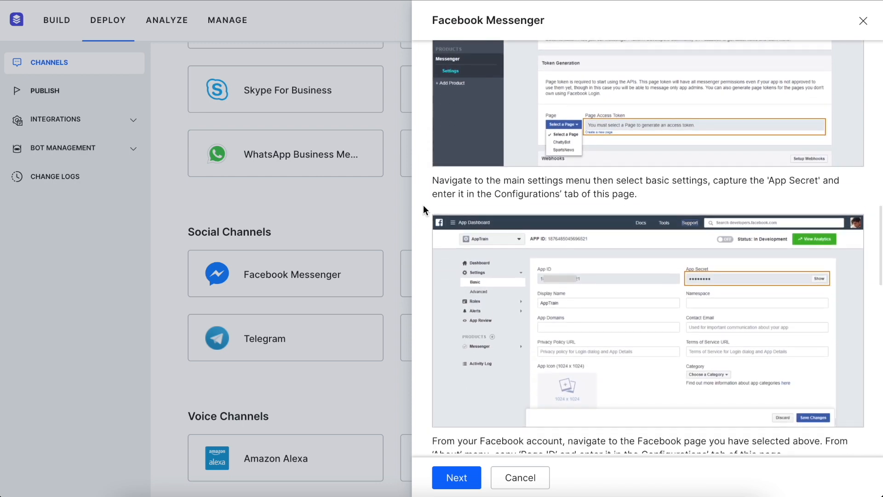
pyautogui.scroll(-3)
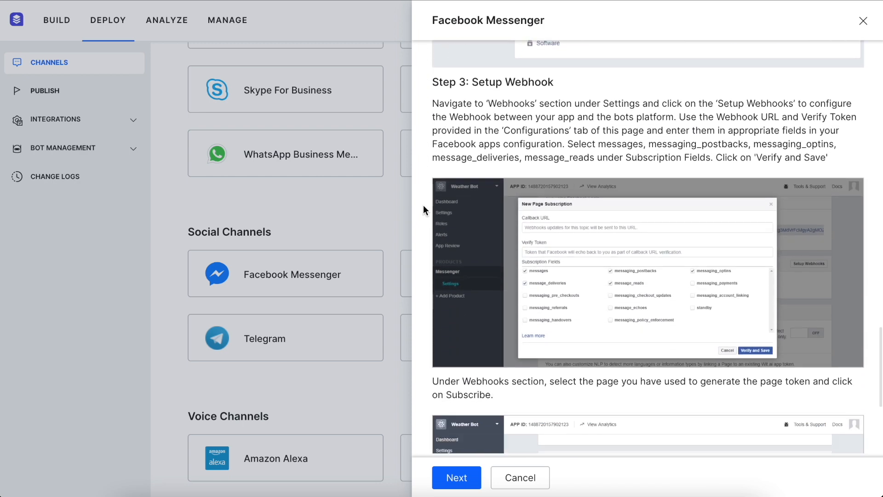
pyautogui.click(456, 477)
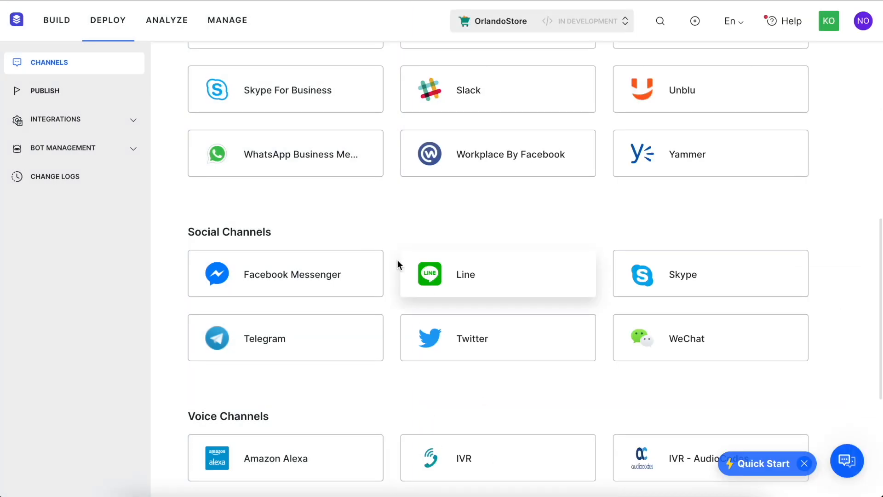
# - Toggle on Web/Mobile Client, preview its Customize Widget, then save and confirm
pyautogui.scroll(3)
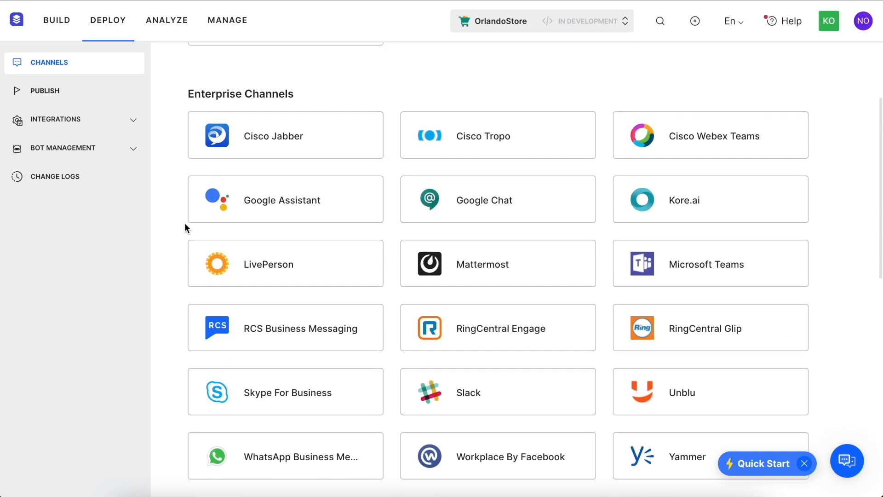
pyautogui.scroll(3)
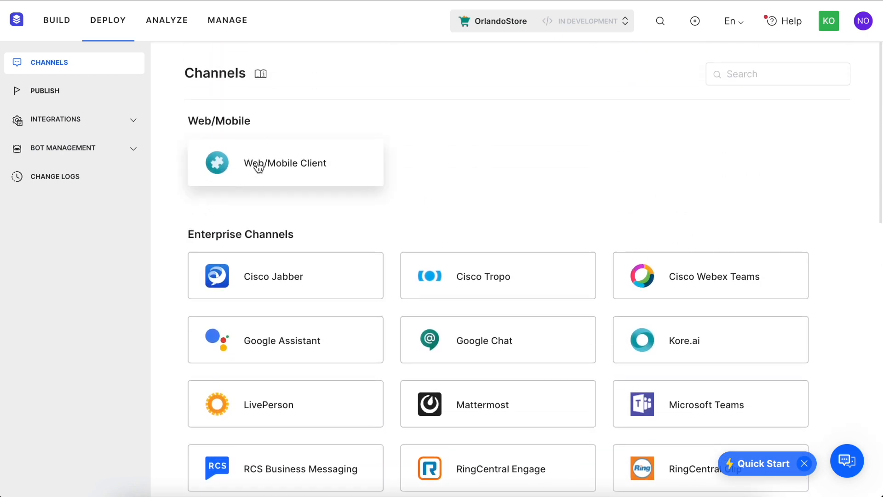
pyautogui.click(286, 163)
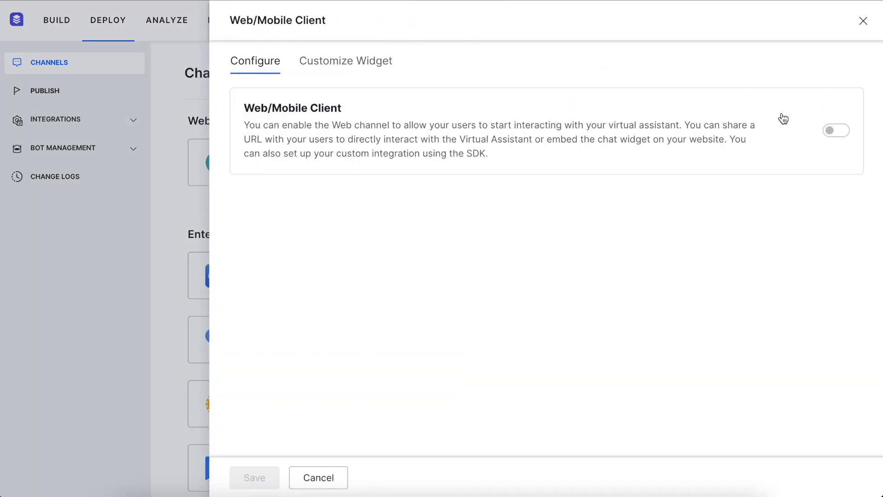
pyautogui.click(836, 130)
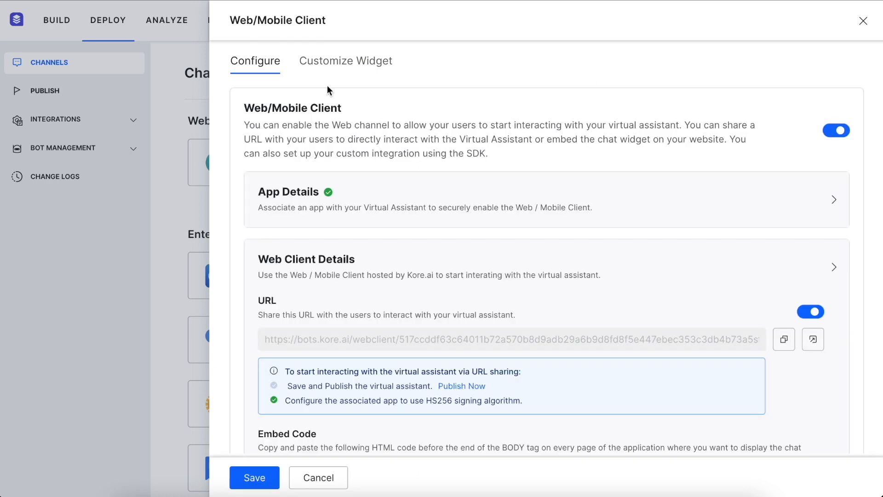
pyautogui.click(345, 61)
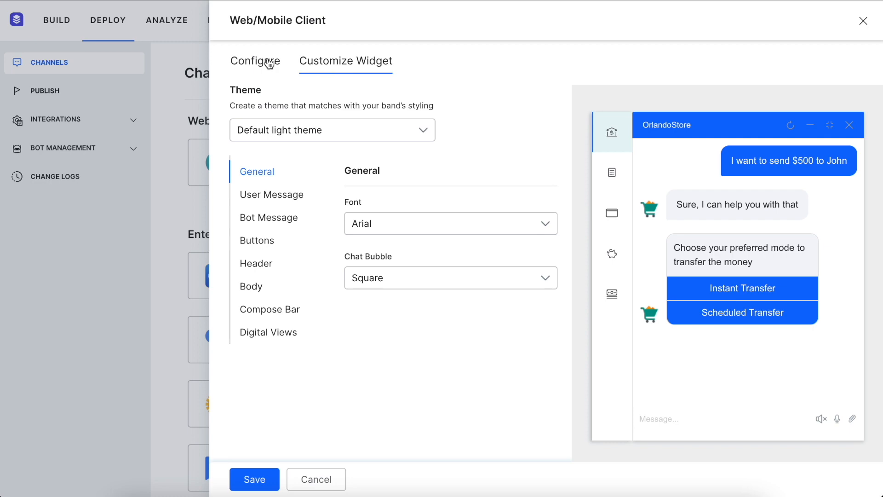
pyautogui.click(255, 60)
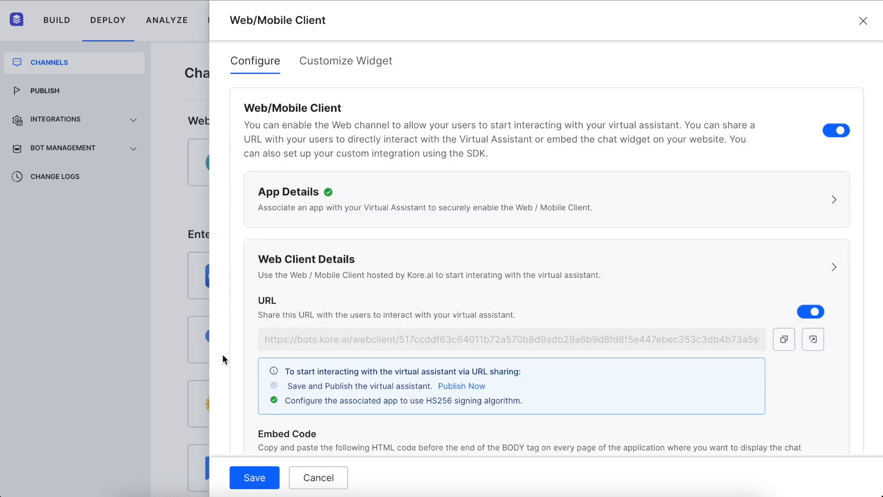
pyautogui.click(254, 477)
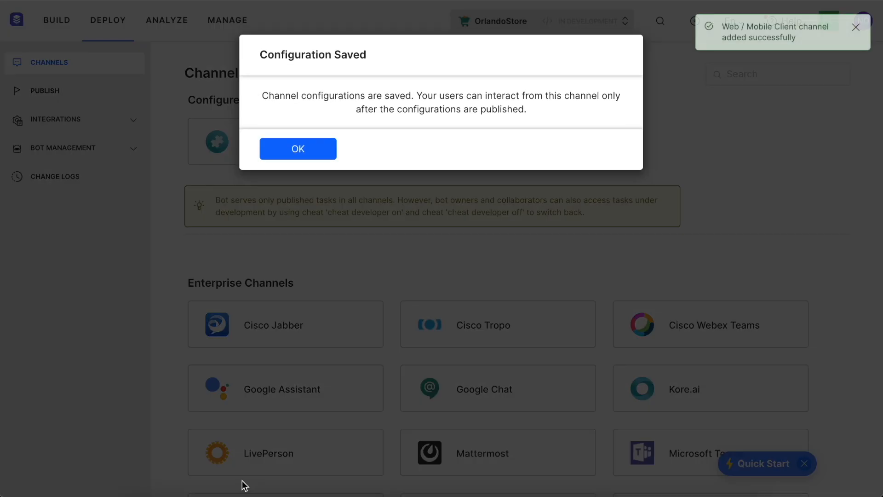
pyautogui.click(297, 149)
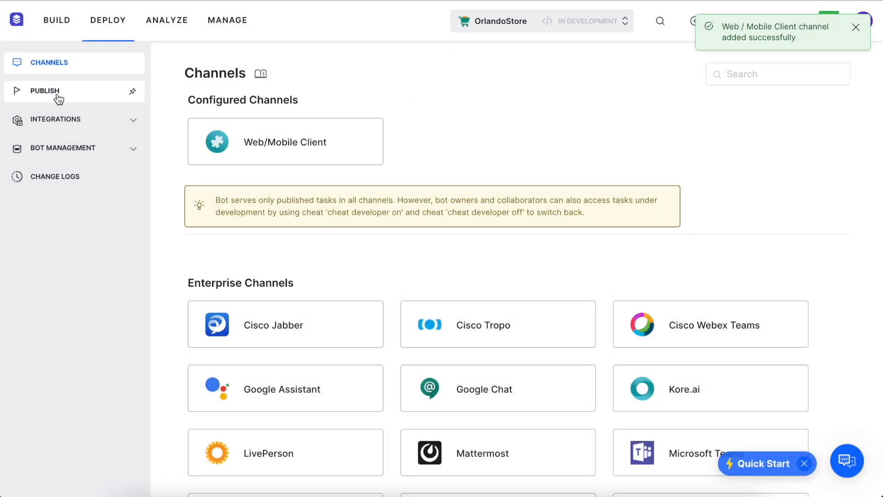
# - Go to the Publish page and expand the Integrations and Bot Management menus
pyautogui.click(45, 91)
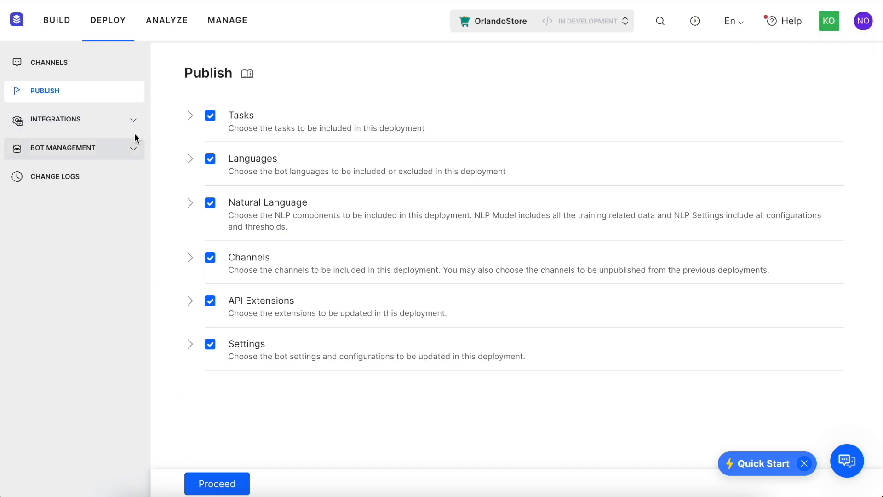
pyautogui.click(56, 118)
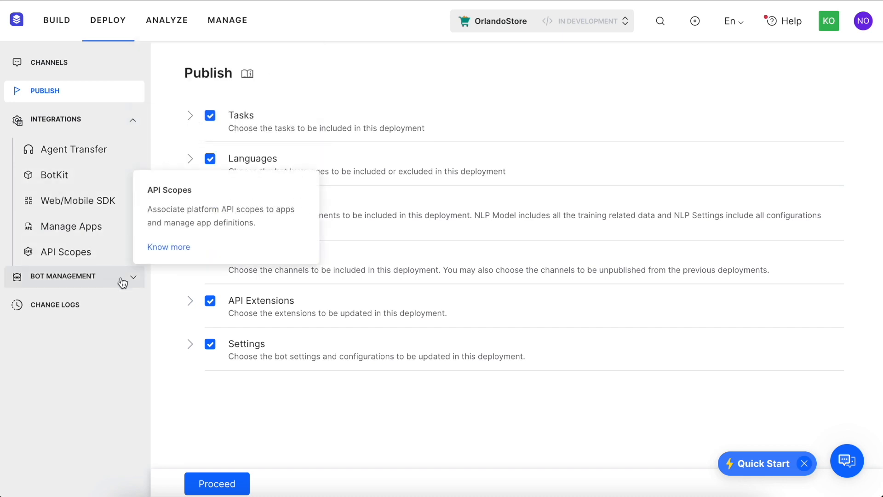
pyautogui.click(73, 276)
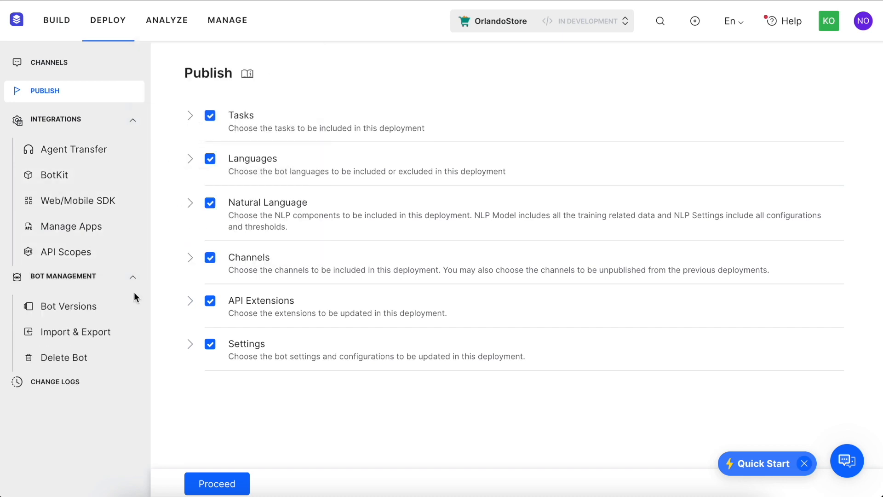